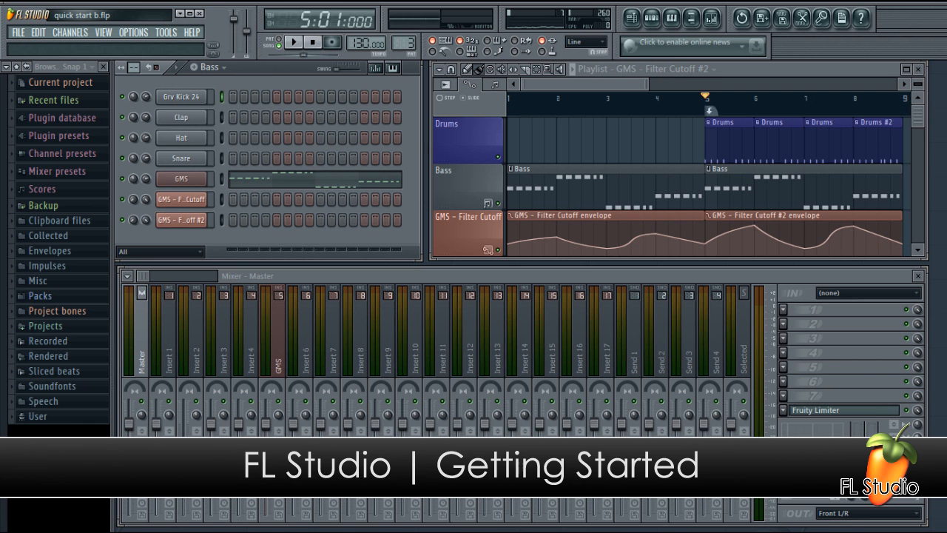
- Reveal the Options menu entries including Audio settings
click(293, 41)
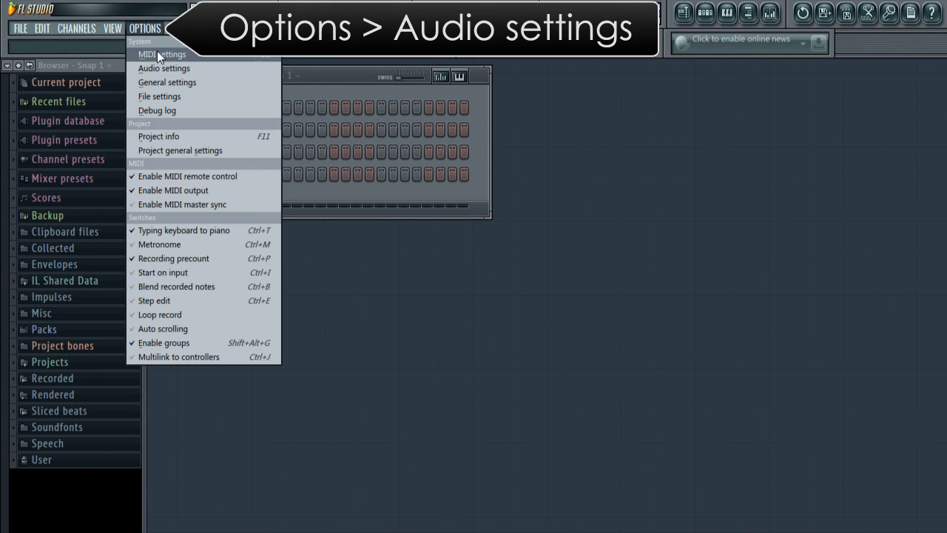
- Select ASIO4ALL v2 as the input/output audio device in Audio settings
click(164, 68)
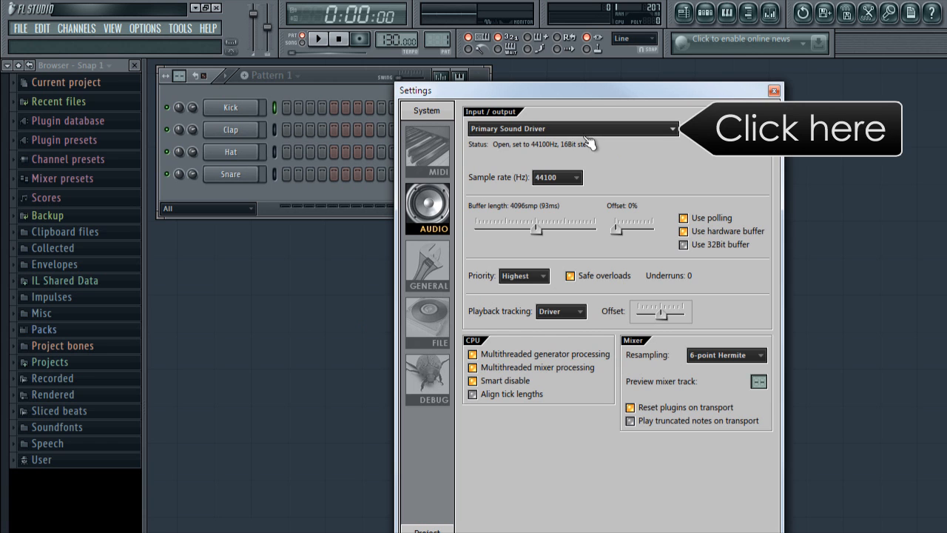
click(668, 127)
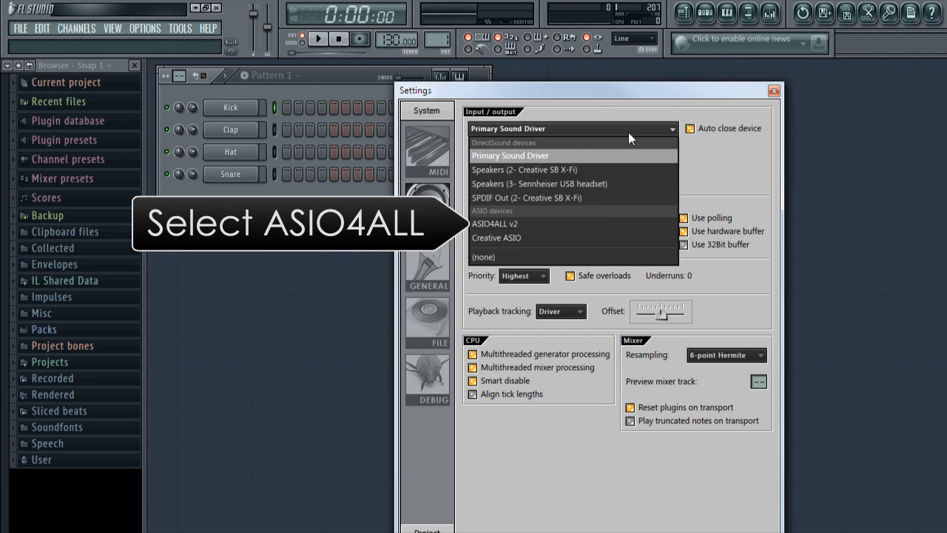
mouse_move(525, 223)
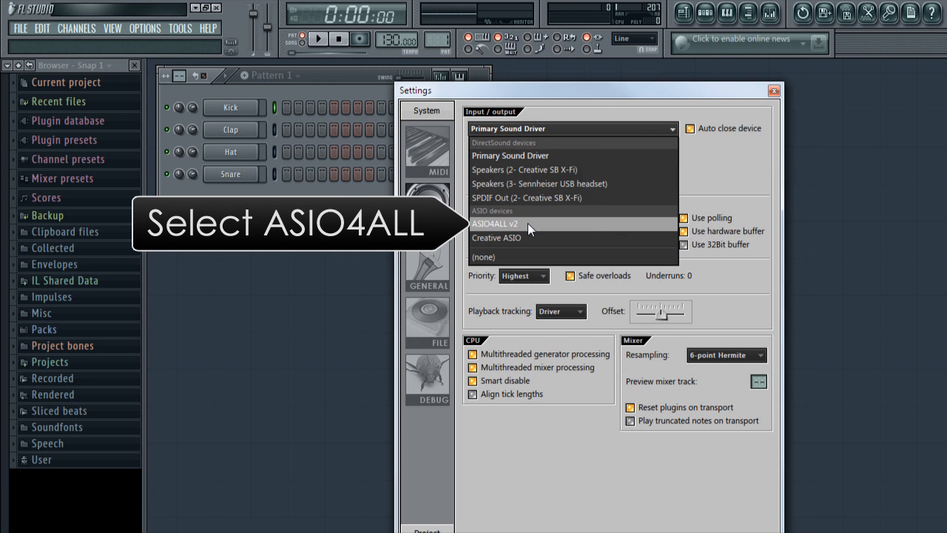
click(494, 223)
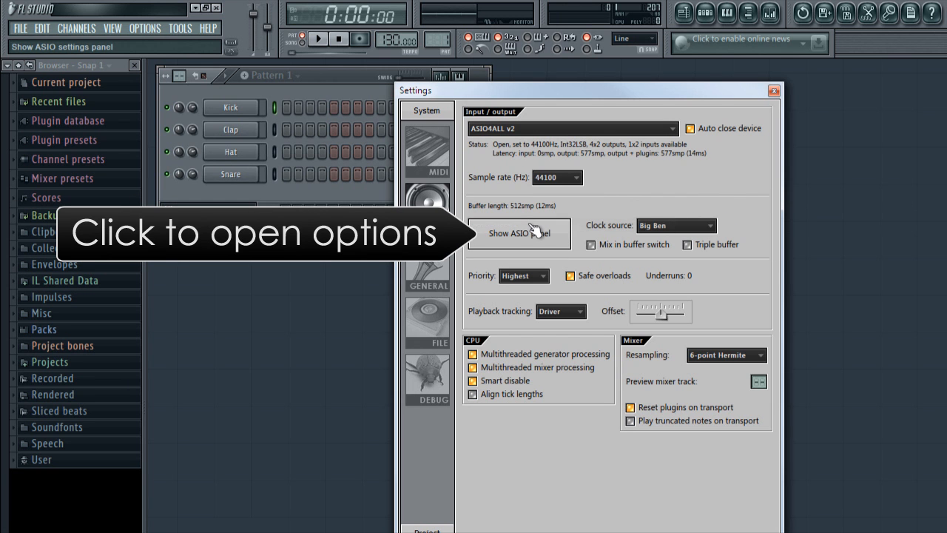
mouse_move(550, 240)
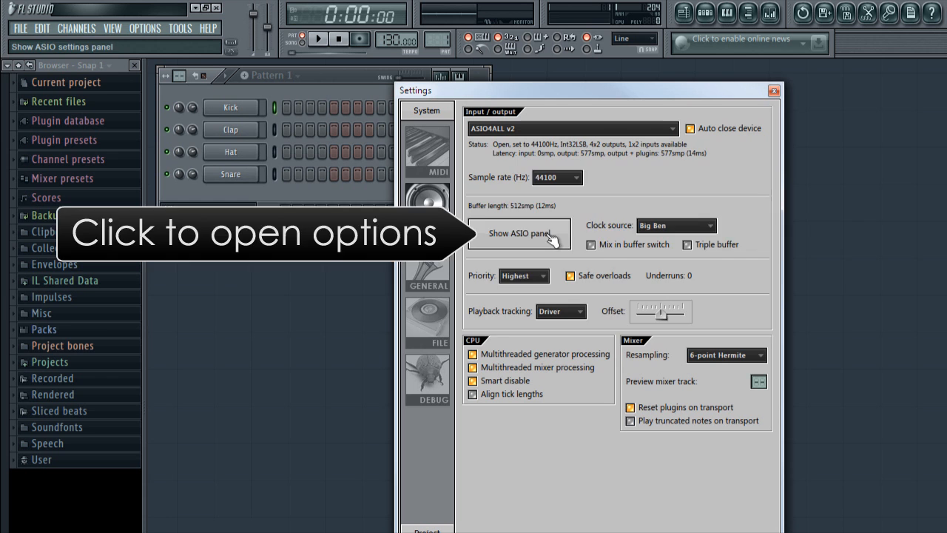
- In the ASIO panel, test buffer sizes 704, 1024 and 896 samples, then return to 512
click(519, 233)
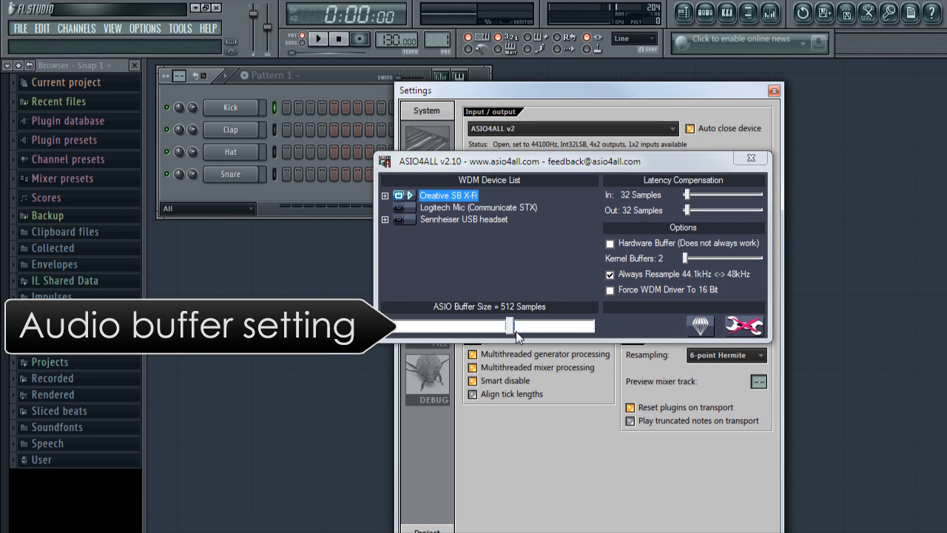
drag(509, 325, 525, 325)
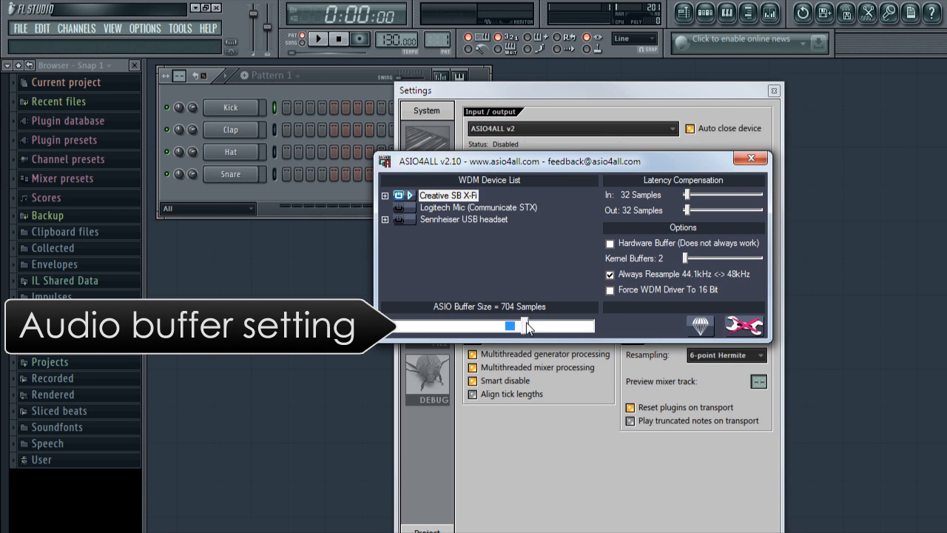
drag(525, 326, 553, 326)
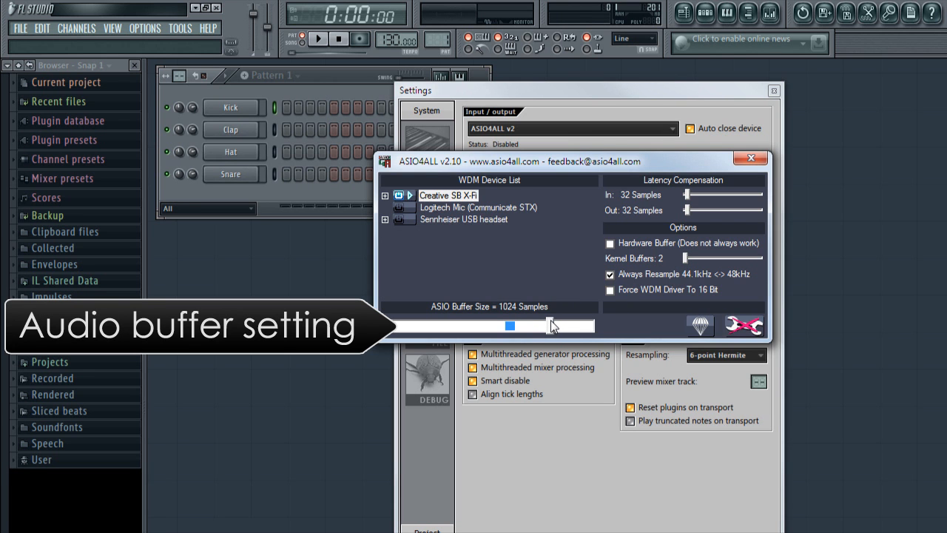
drag(550, 325, 540, 325)
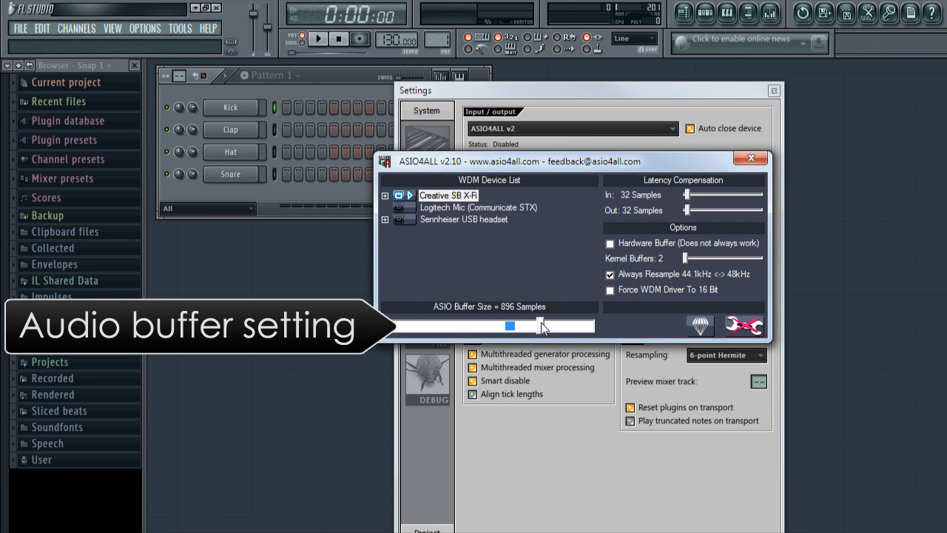
drag(540, 325, 509, 326)
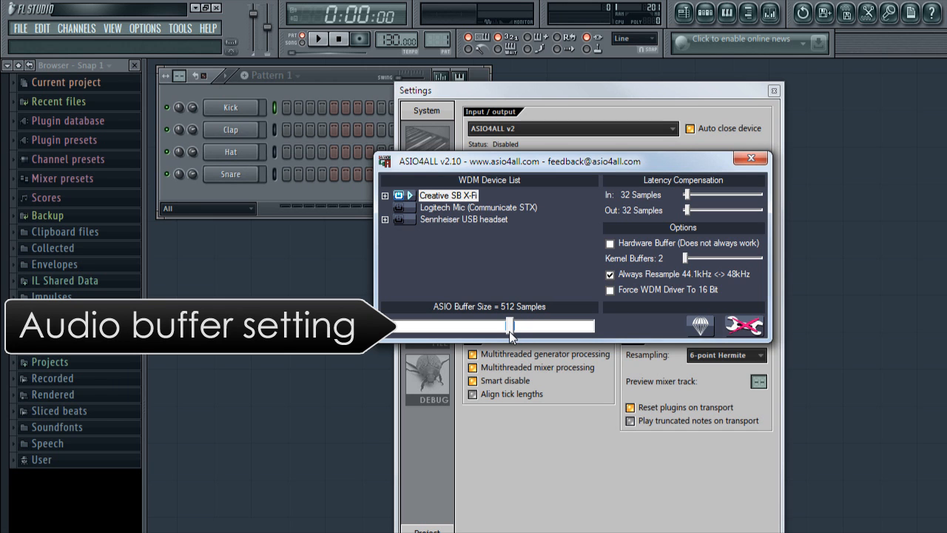
mouse_move(518, 318)
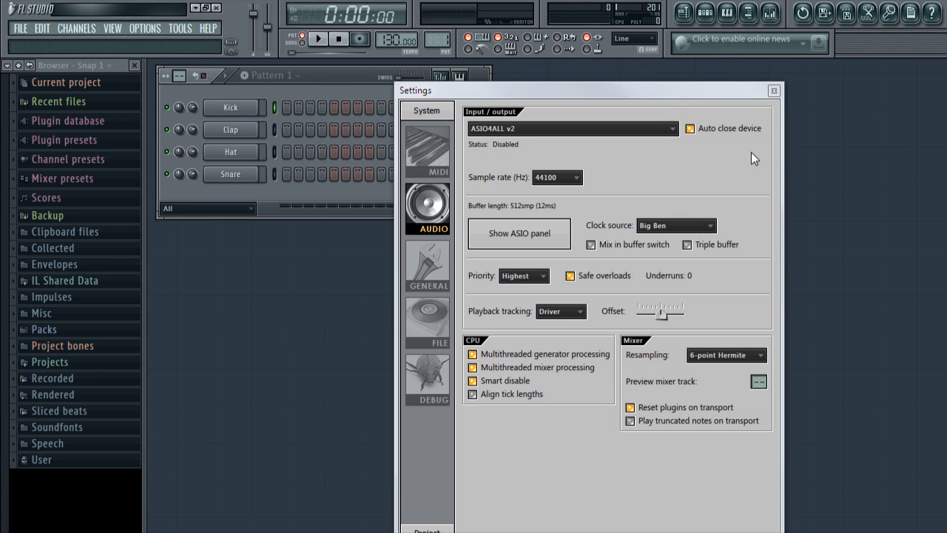
- Program drum steps on Kick, Clap, Hat and Snare, checking Kick and Snare settings, and list kick samples
click(774, 90)
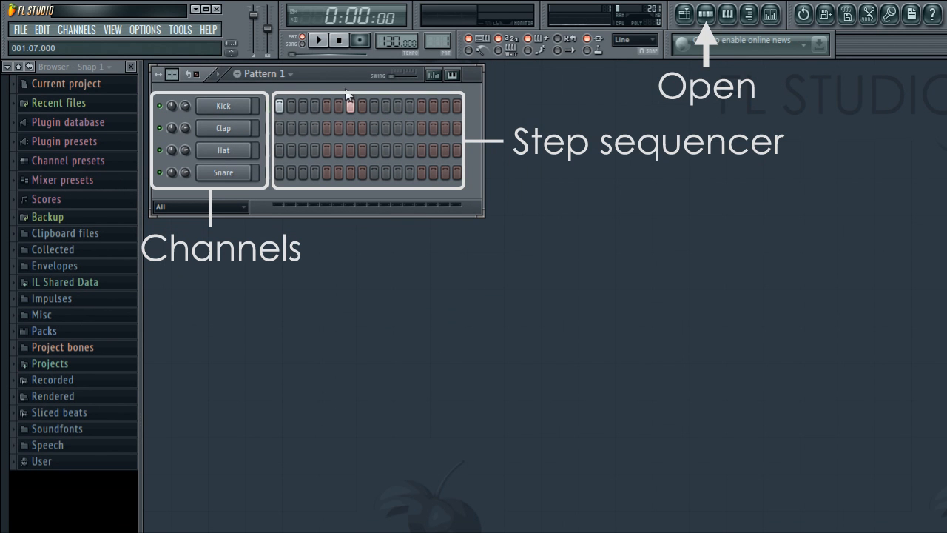
click(316, 40)
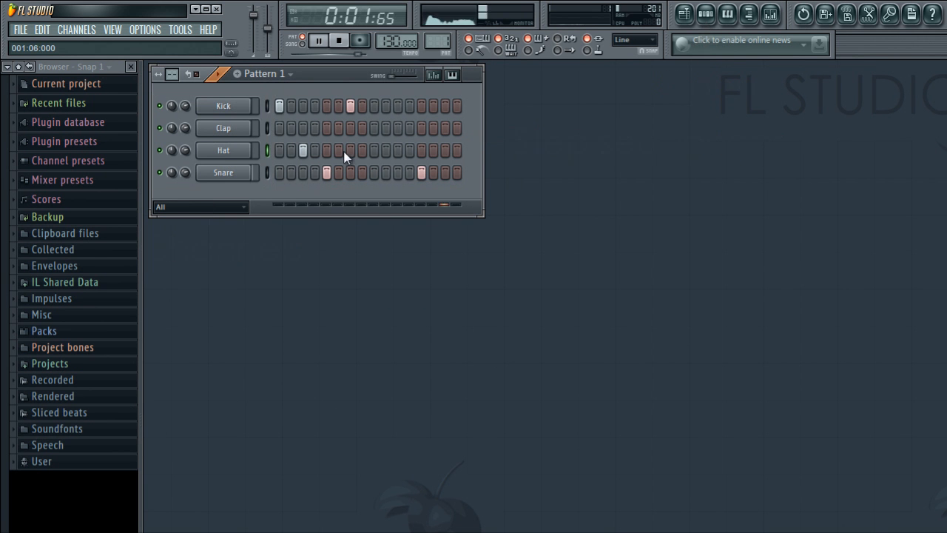
click(421, 128)
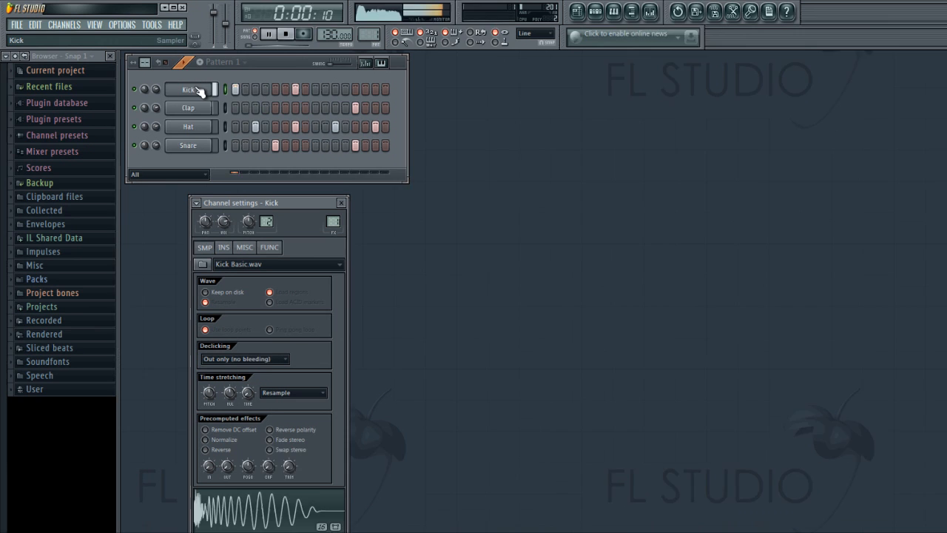
click(186, 145)
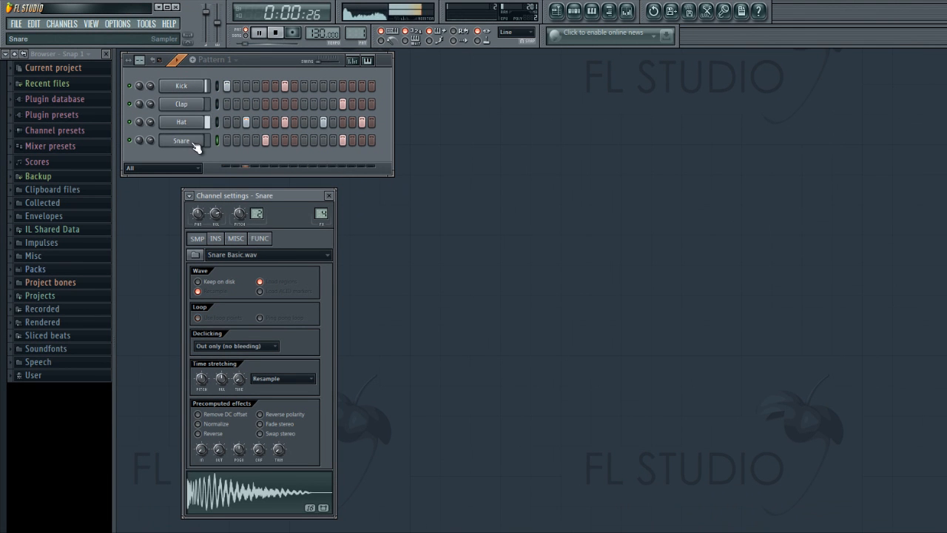
click(180, 103)
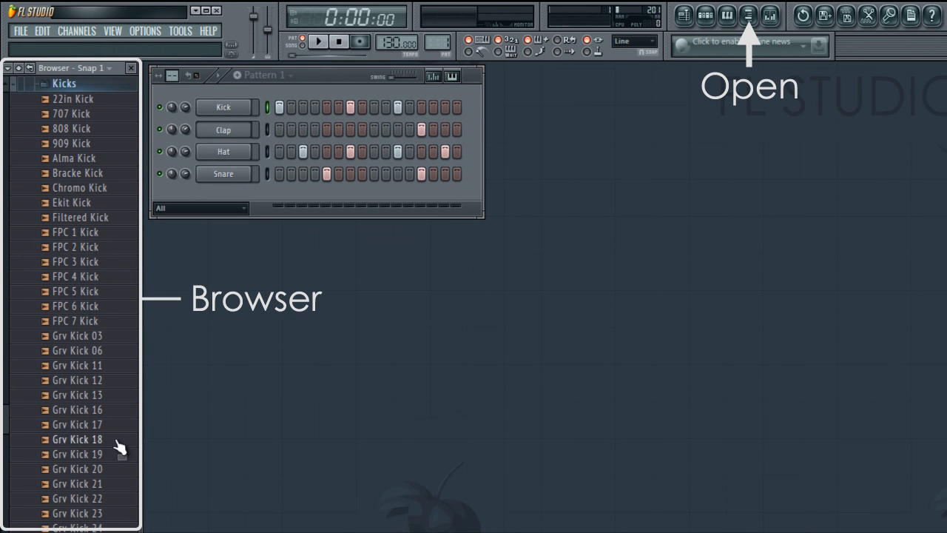
- Load Grv Kick 24 onto the Kick channel and paint Pattern 1 clips across Playlist Track 1
drag(77, 468, 234, 174)
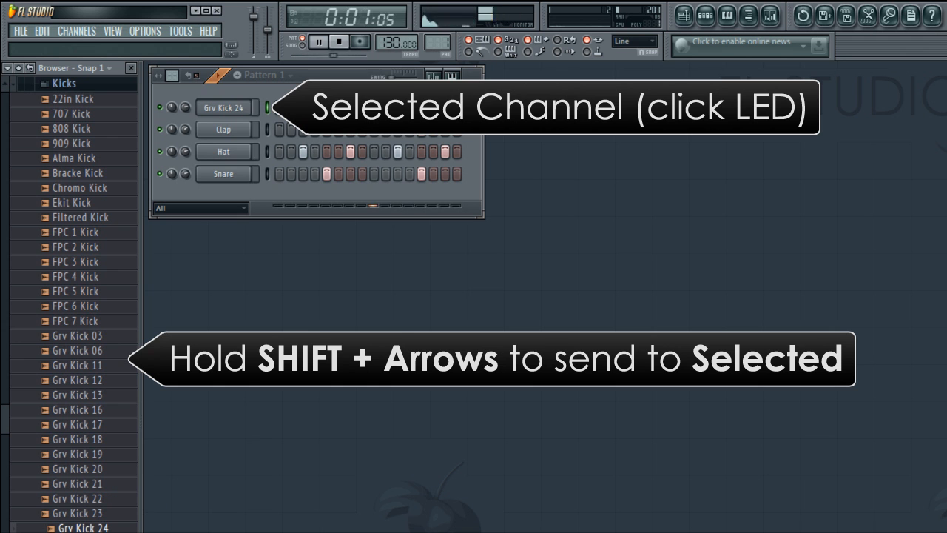
click(337, 41)
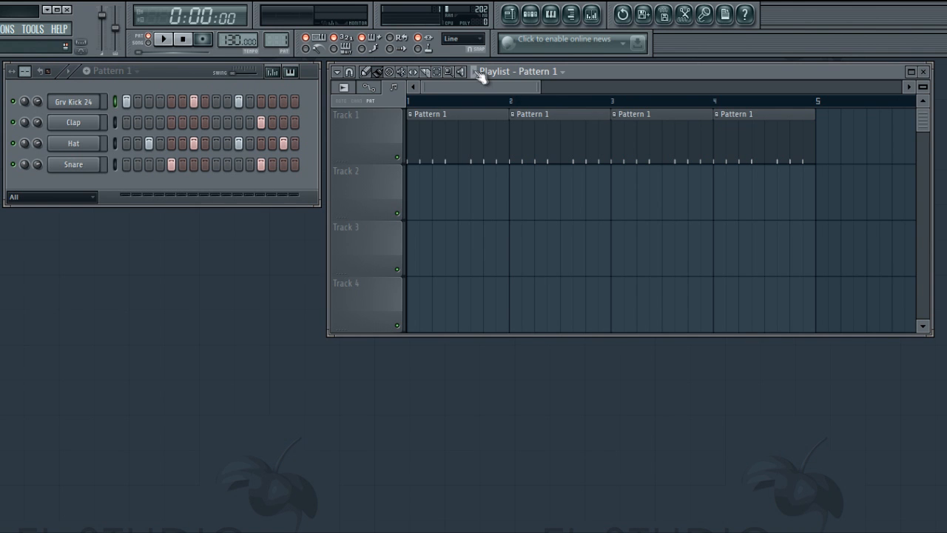
mouse_move(478, 77)
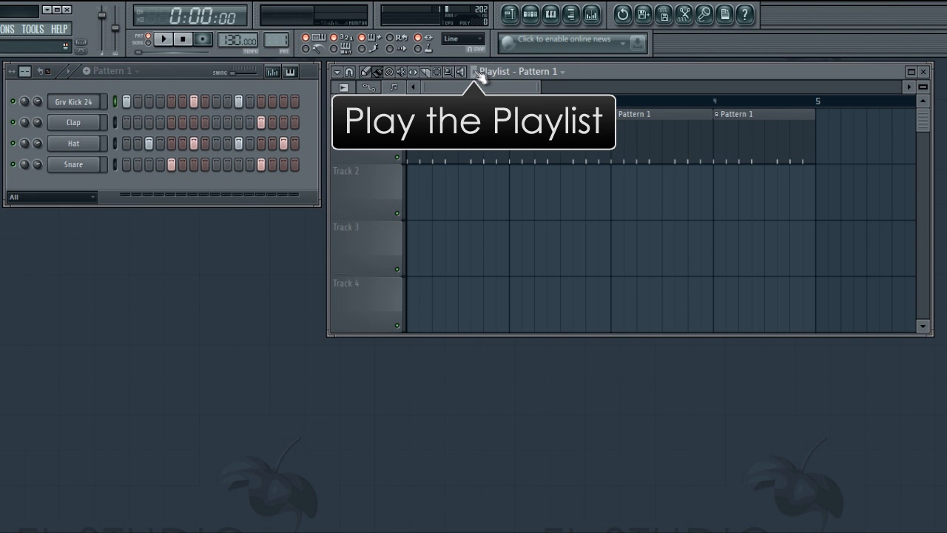
- Audition the arrangement and make the fourth Track 1 clip unique as Pattern 2
click(163, 39)
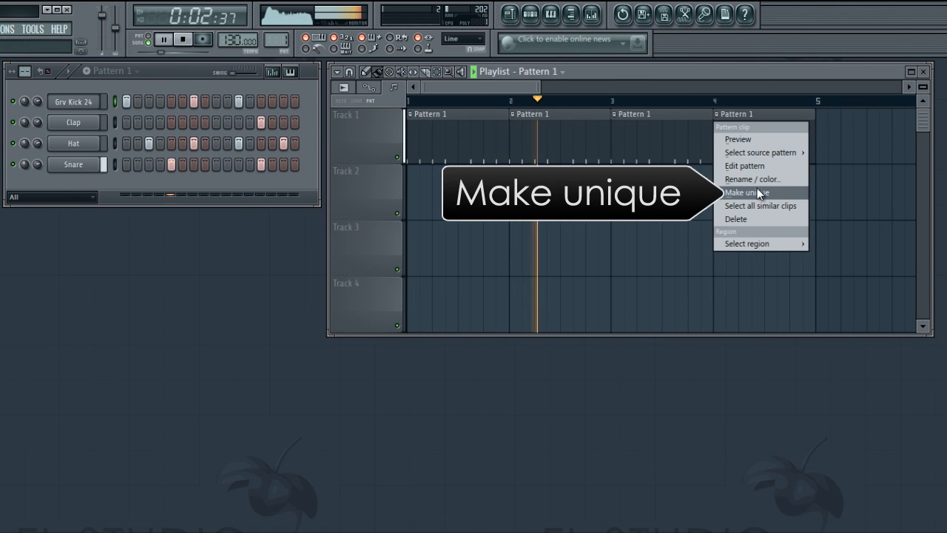
click(745, 193)
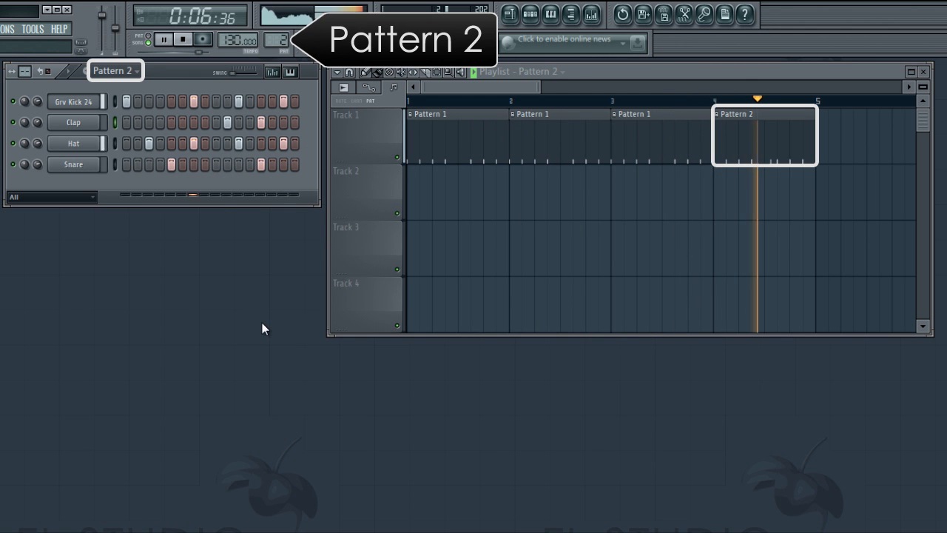
click(163, 38)
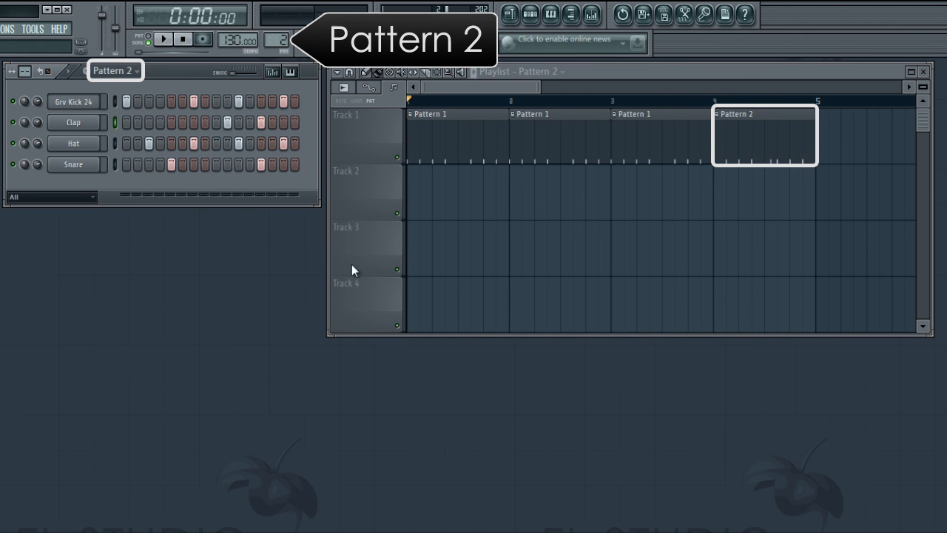
mouse_move(748, 143)
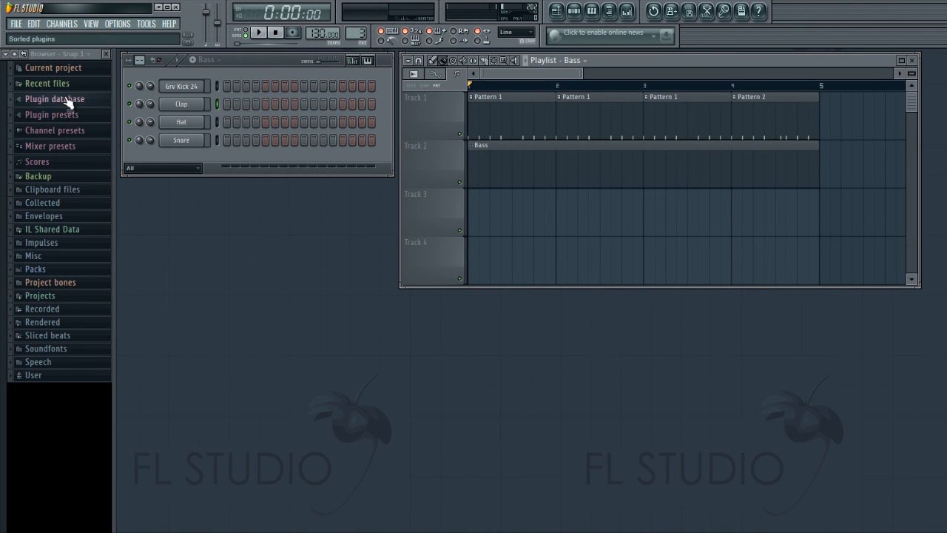
- Add a GMS channel from the Subtractive plugins and load an Analog Bass preset
click(55, 98)
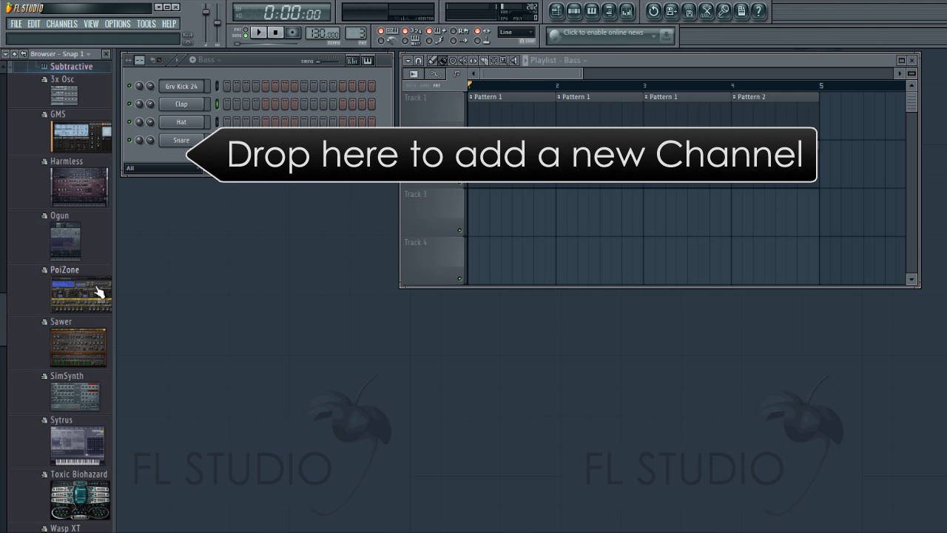
drag(80, 133, 184, 160)
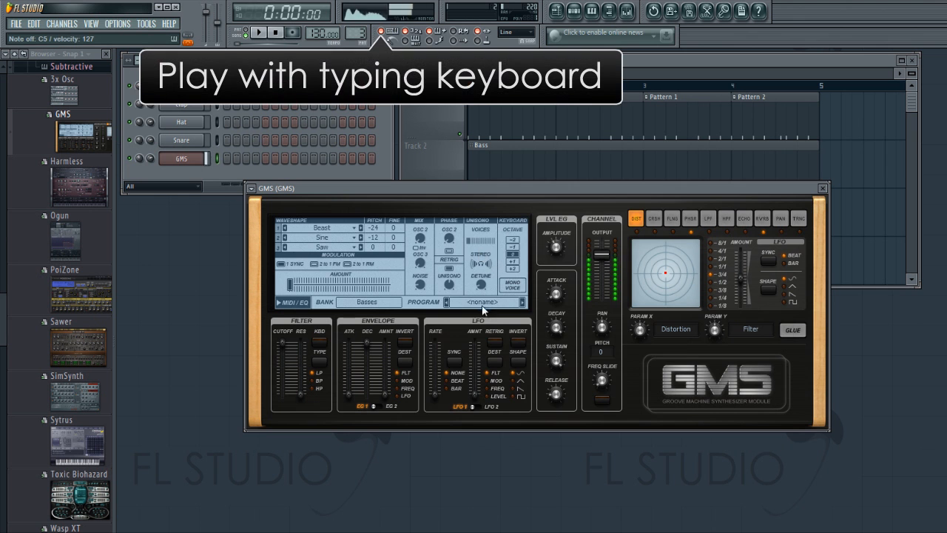
click(521, 302)
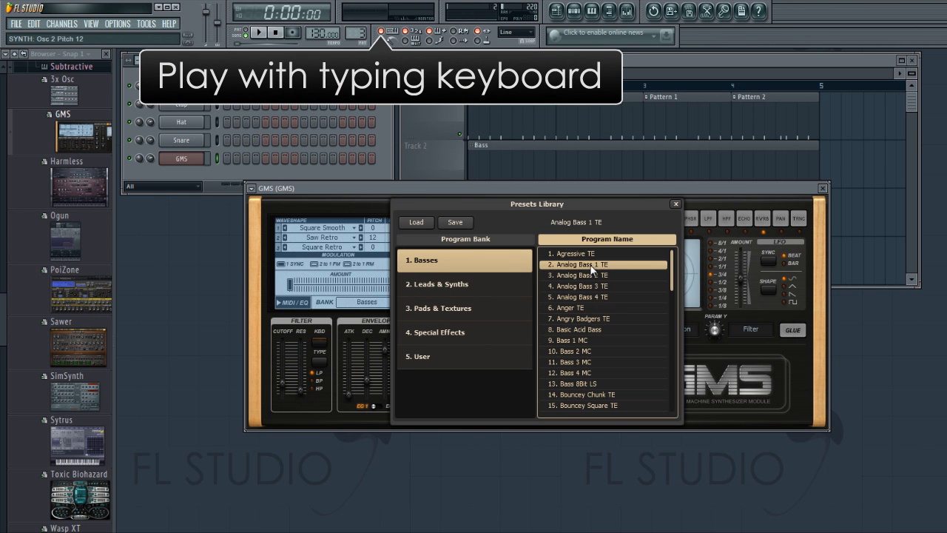
click(580, 286)
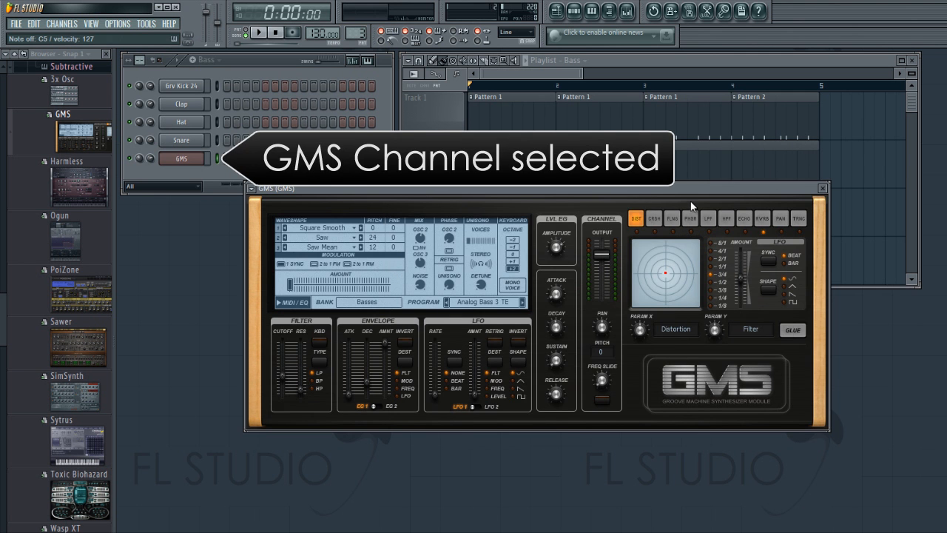
click(821, 188)
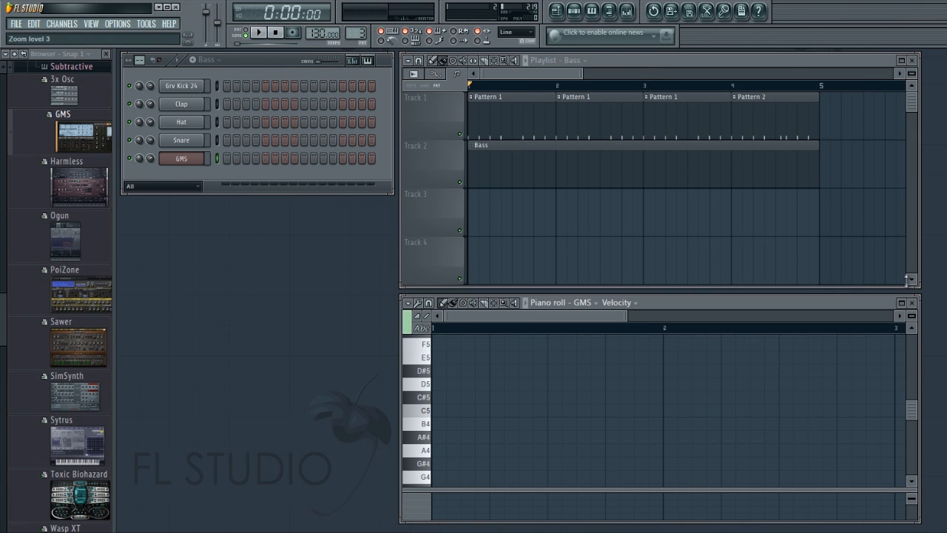
mouse_move(432, 414)
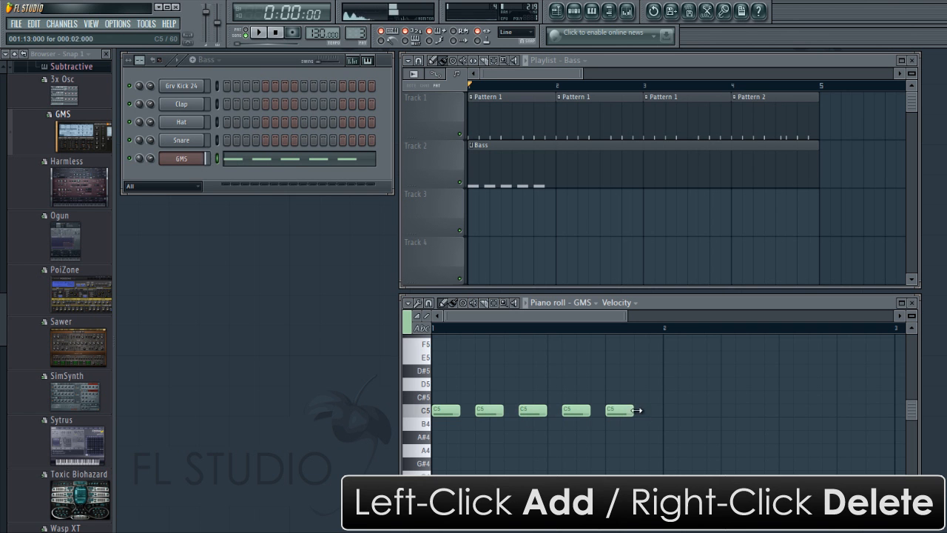
- Enter a bass line of repeated notes at several pitches in the GMS piano roll
click(639, 410)
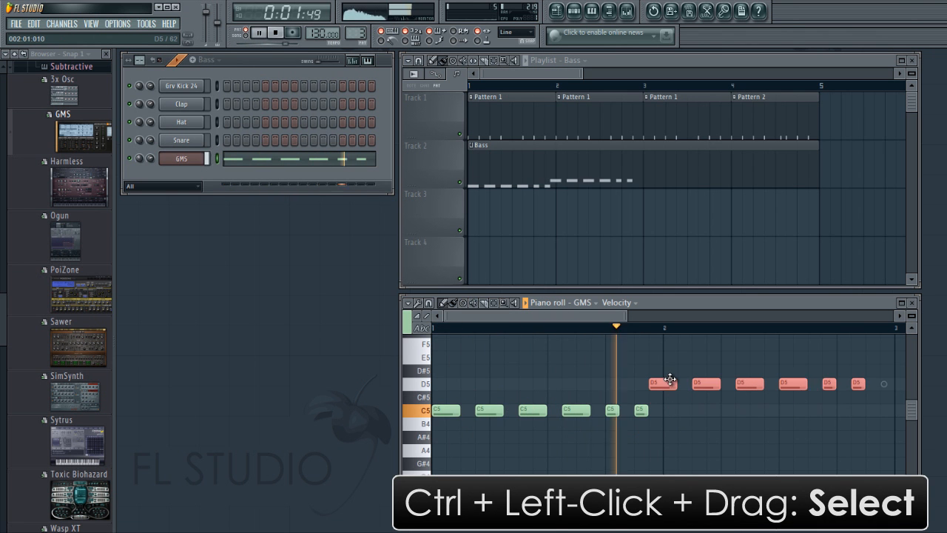
drag(663, 383, 677, 370)
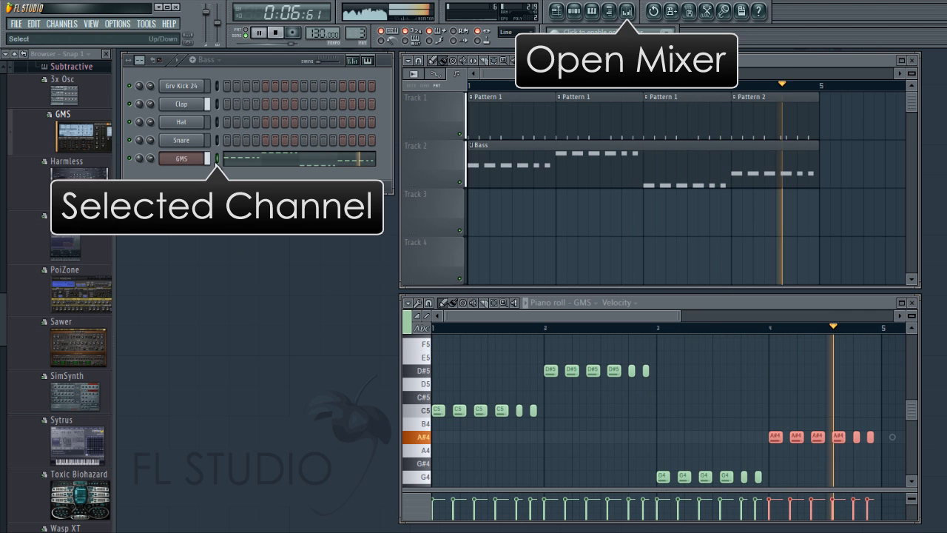
- Link the GMS channel to mixer Insert 5 so the insert takes the GMS name
click(626, 12)
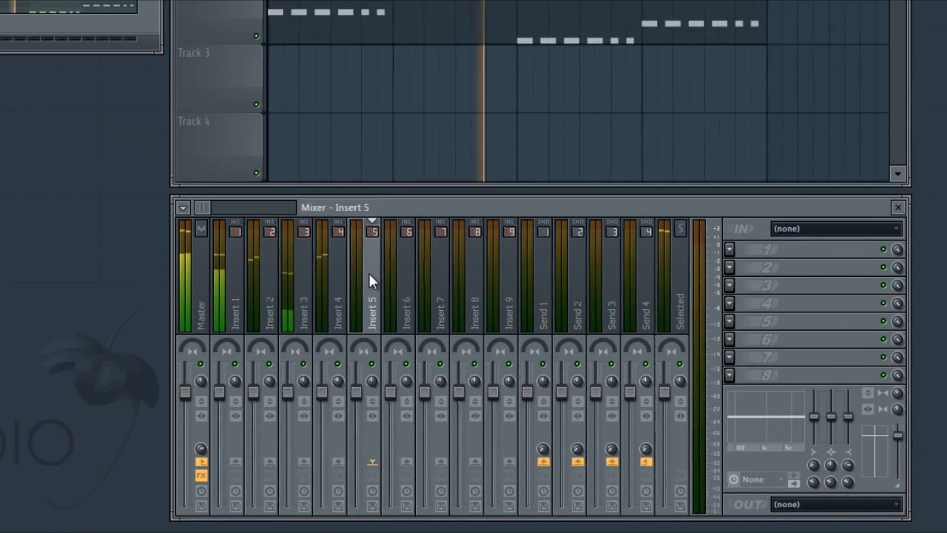
right_click(373, 279)
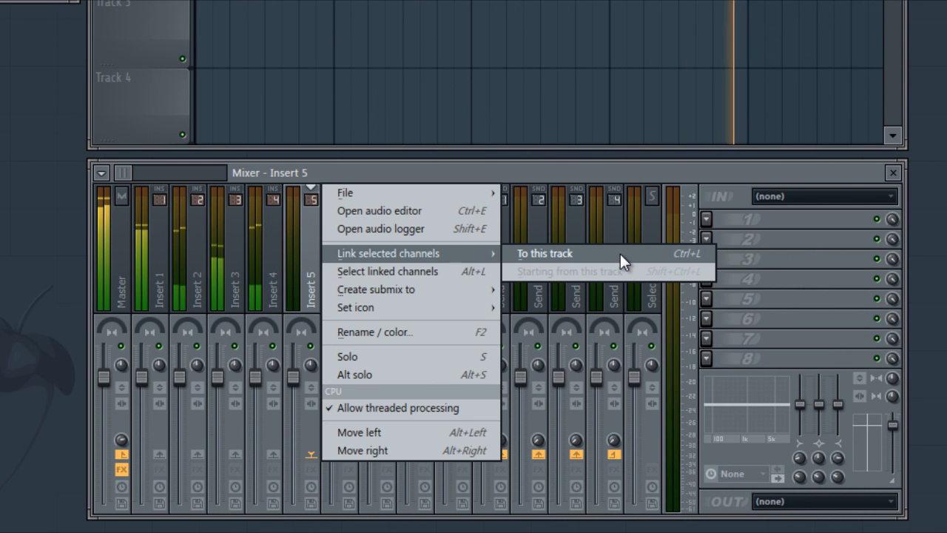
click(545, 253)
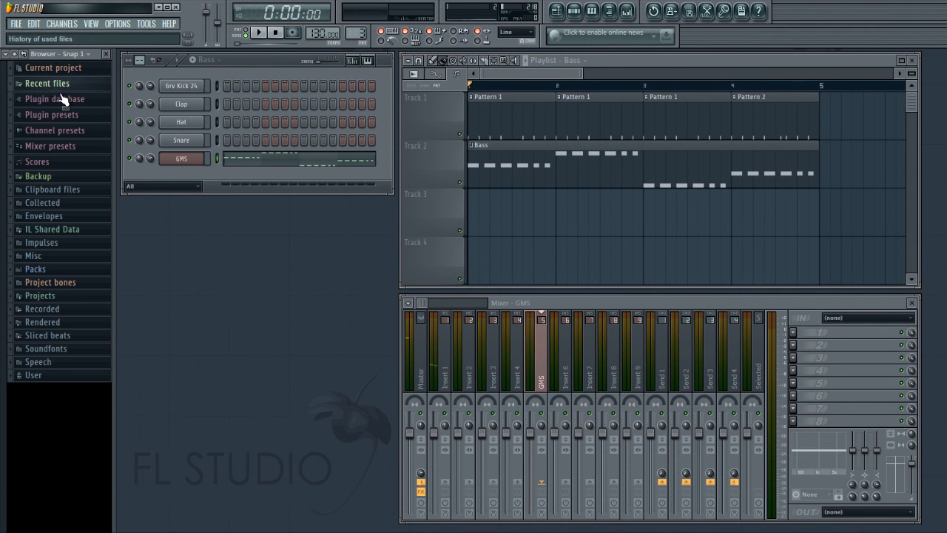
- Load Fruity Parametric EQ 2 from the Filter effects onto the GMS insert with a boost
click(55, 98)
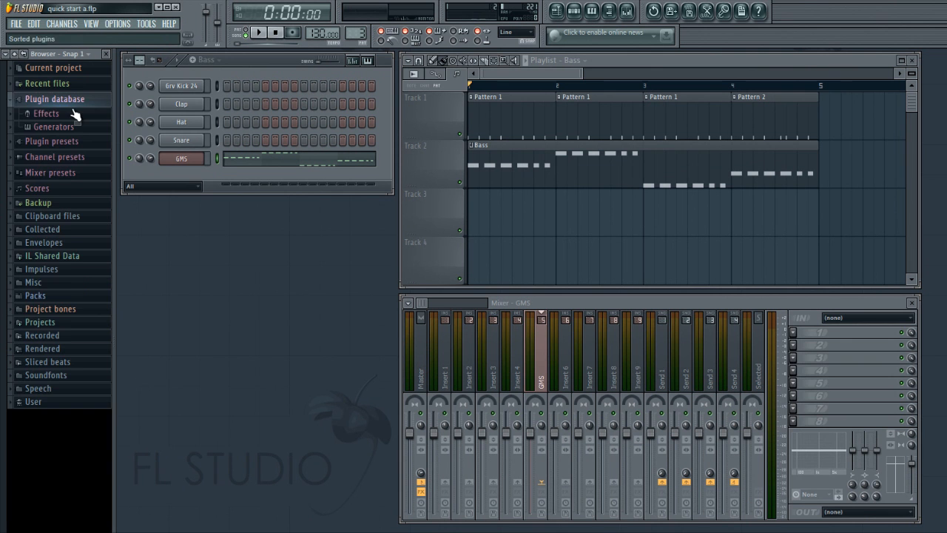
click(46, 112)
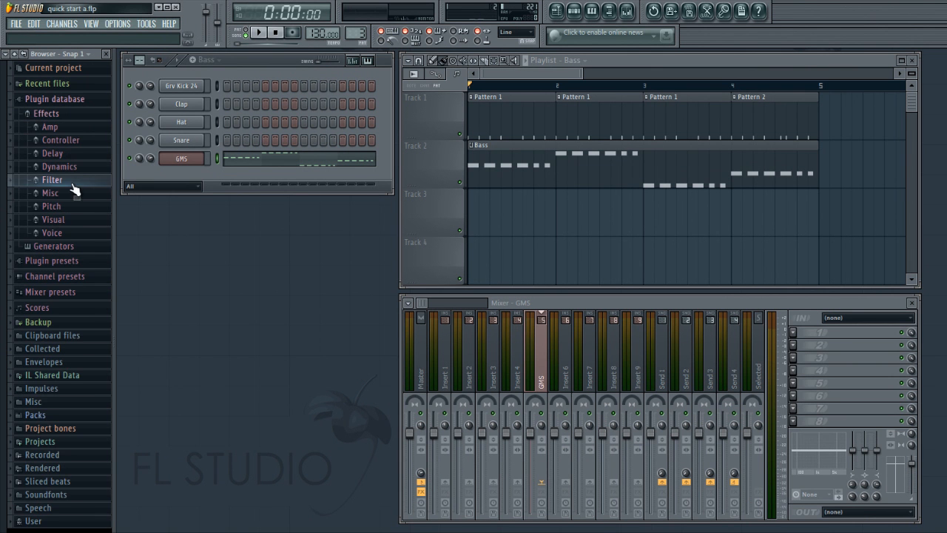
click(52, 179)
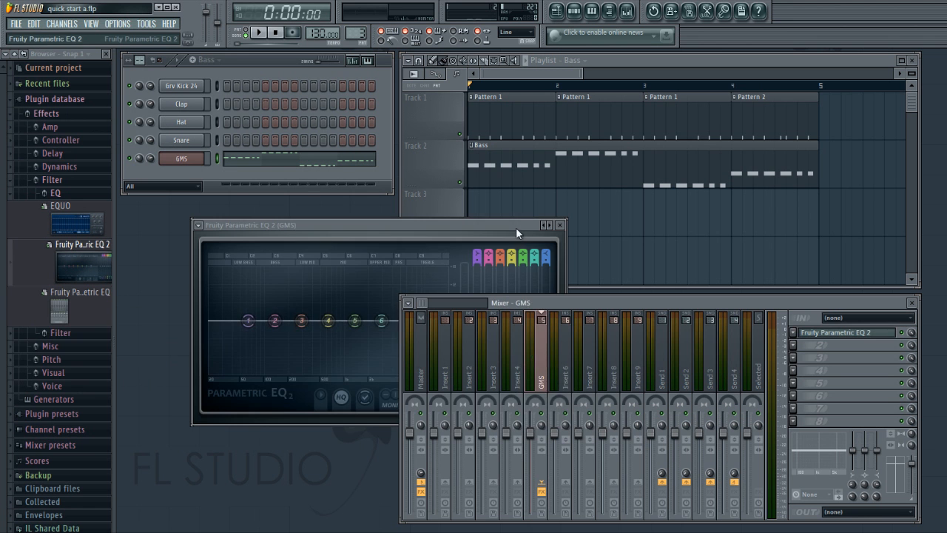
click(257, 32)
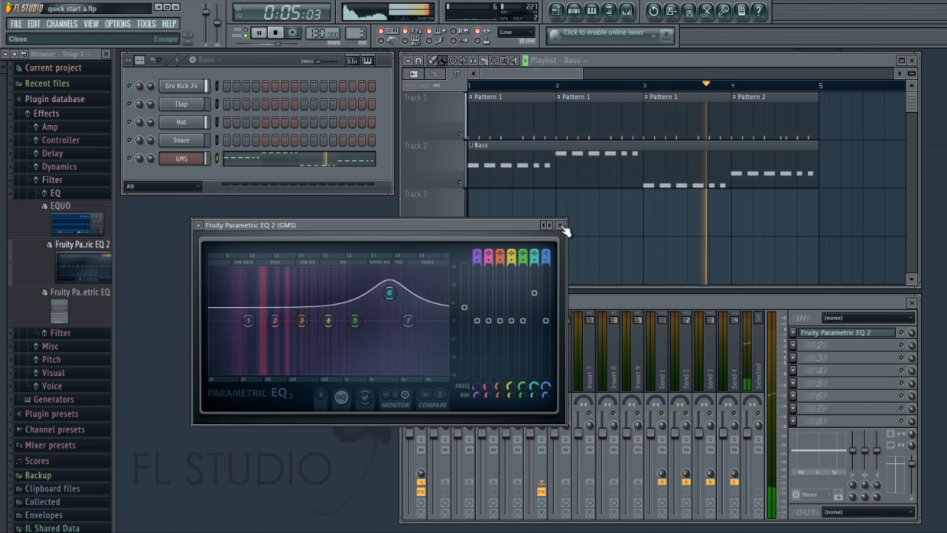
click(561, 225)
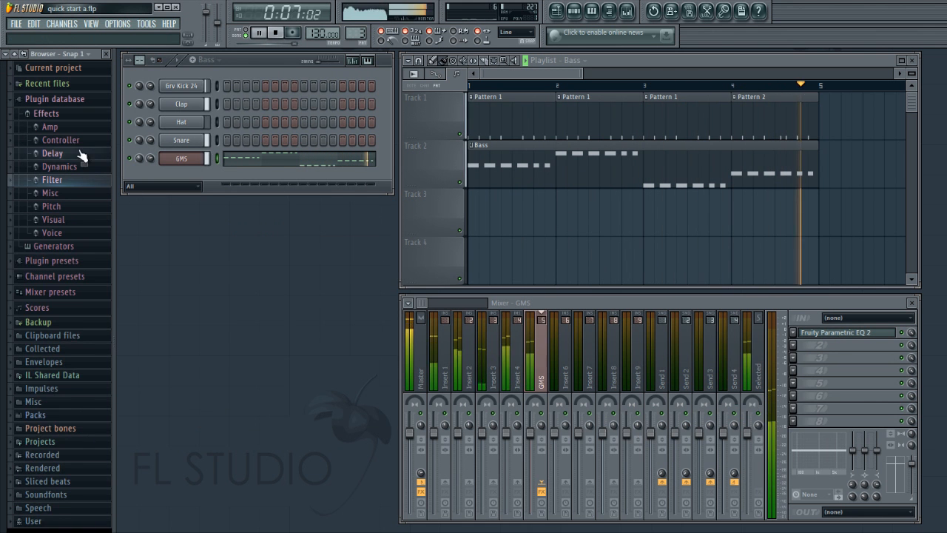
- Add Fruity Flangus with a flanger preset to the GMS insert and Fruity Reeverb 2 to Insert 2
click(52, 153)
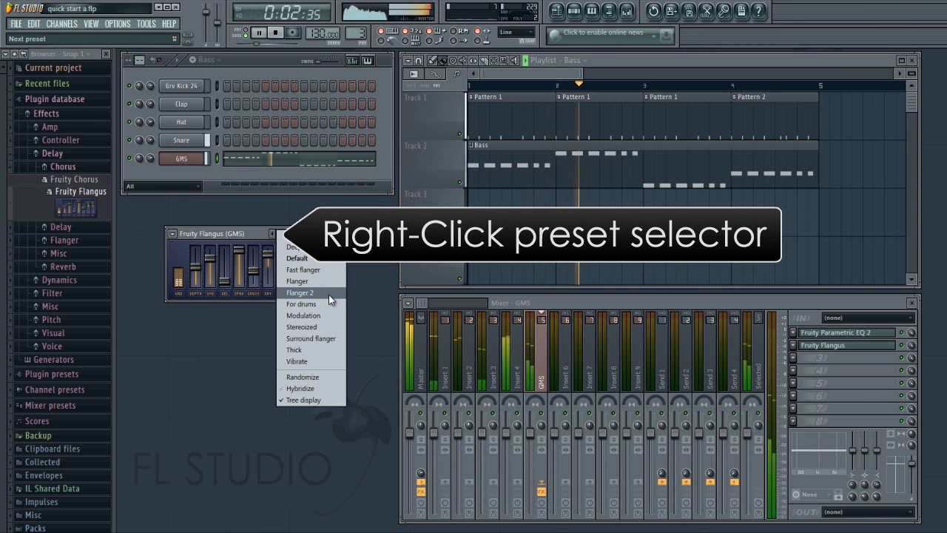
click(299, 293)
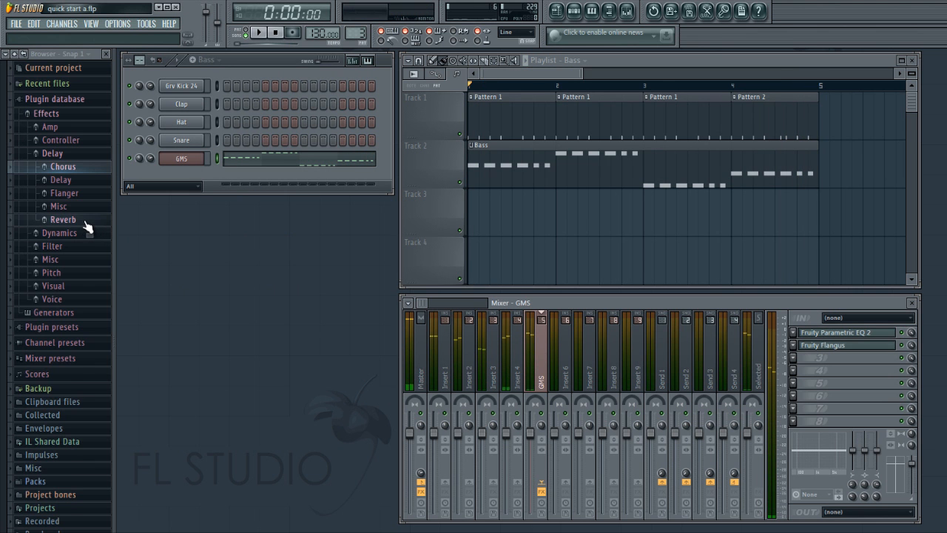
drag(62, 219, 284, 443)
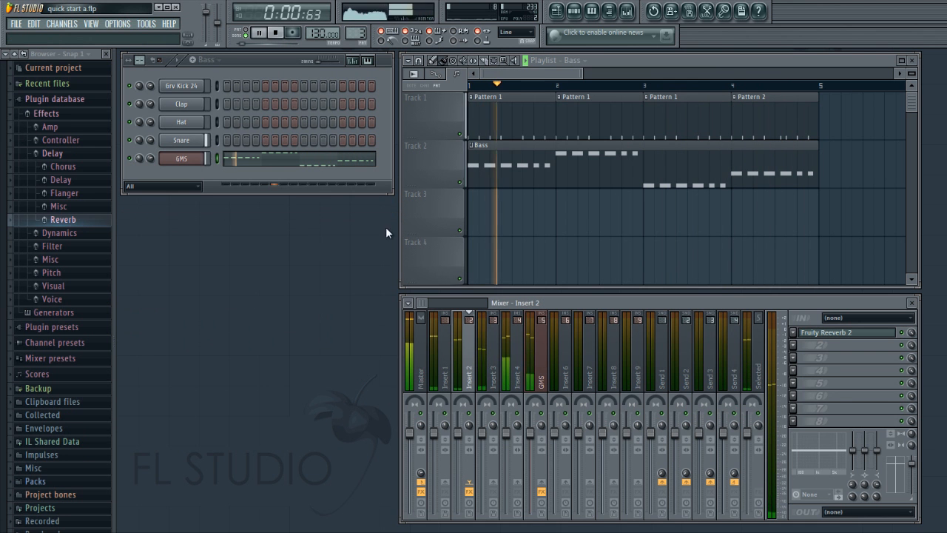
- Create a Filter Cutoff automation clip from the GMS synth and give an envelope point a double curve
click(276, 33)
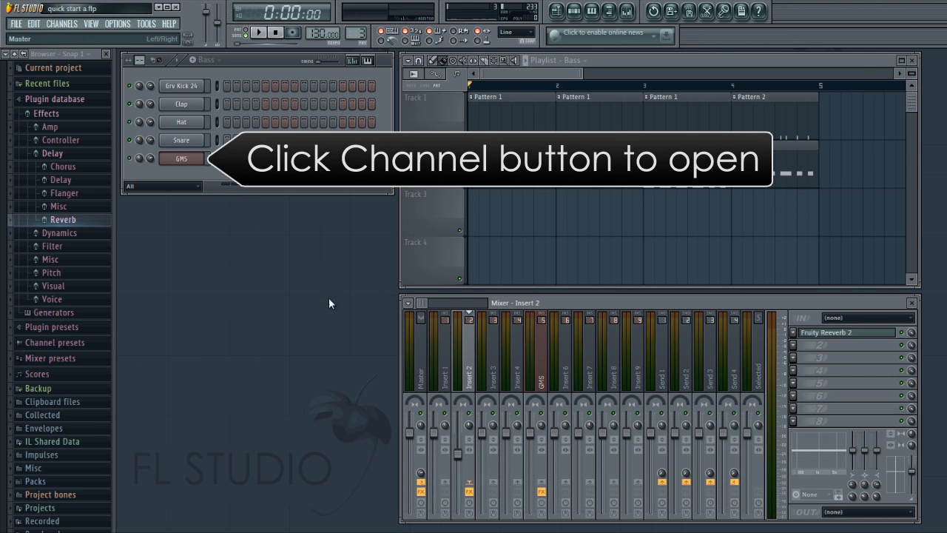
click(181, 158)
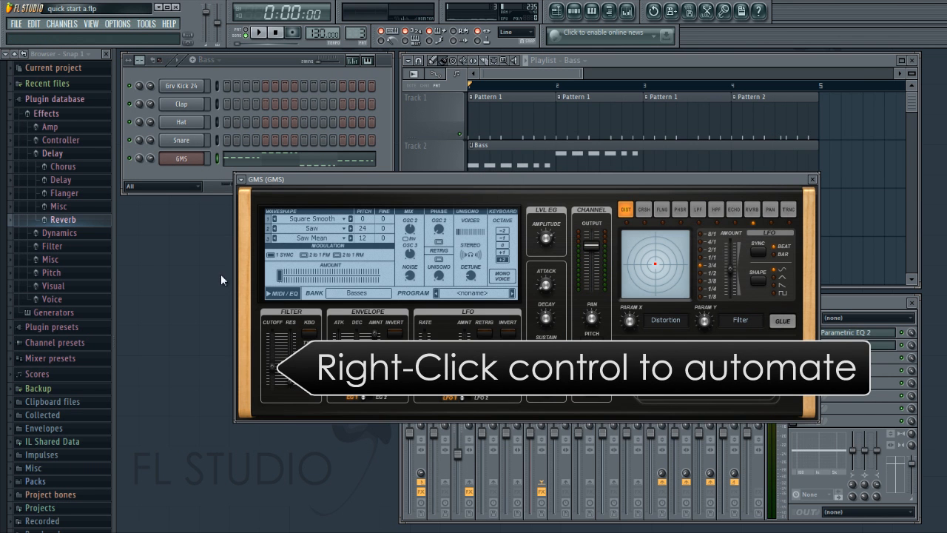
right_click(284, 363)
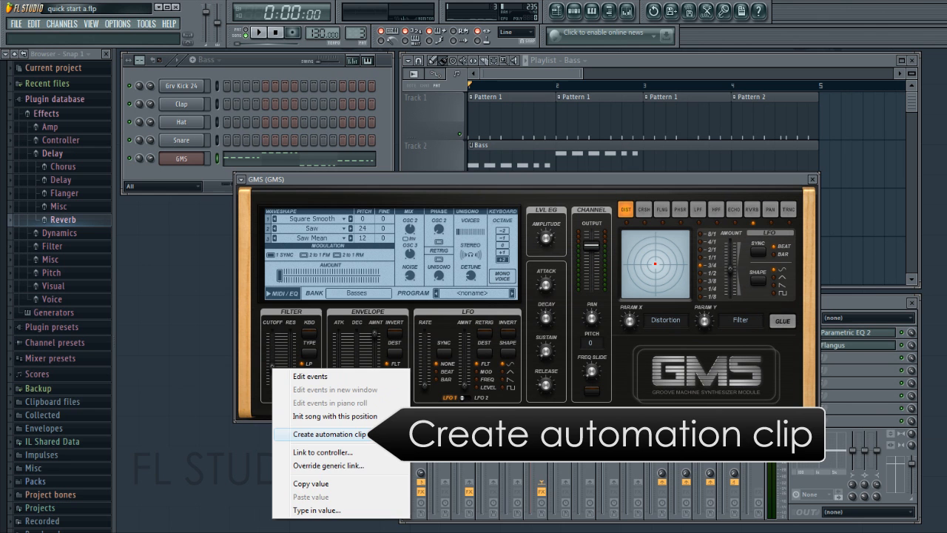
click(325, 435)
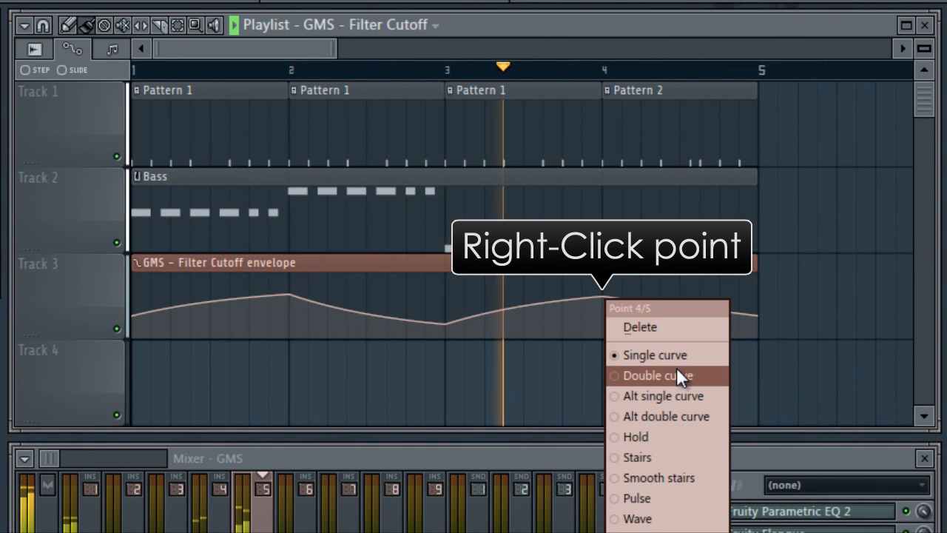
click(657, 375)
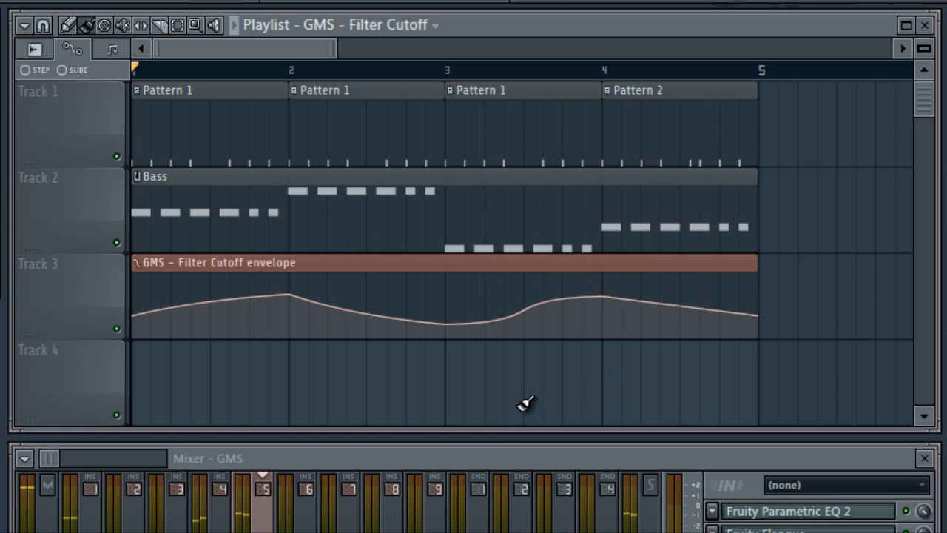
- Paint drum clips on track 1 up to bar 8 and pick the next pattern to place
drag(340, 48, 400, 48)
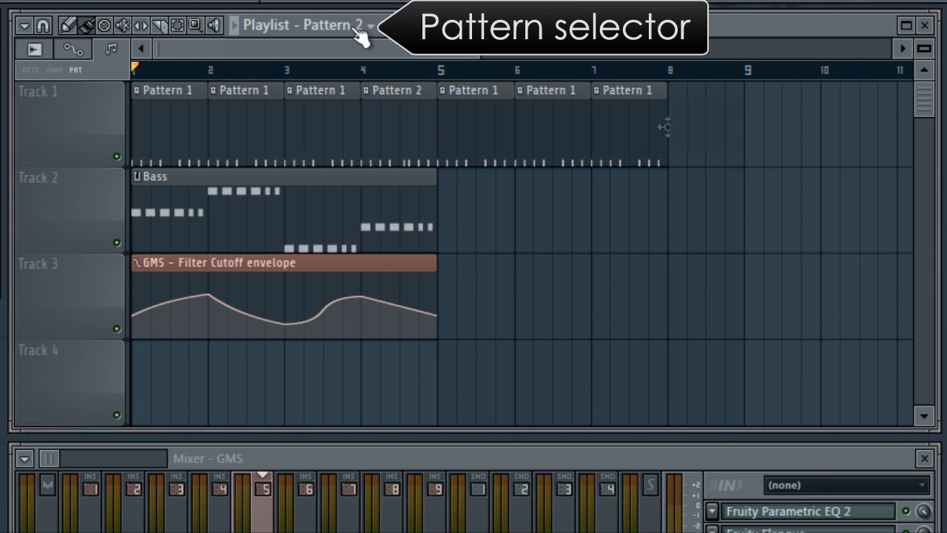
click(370, 24)
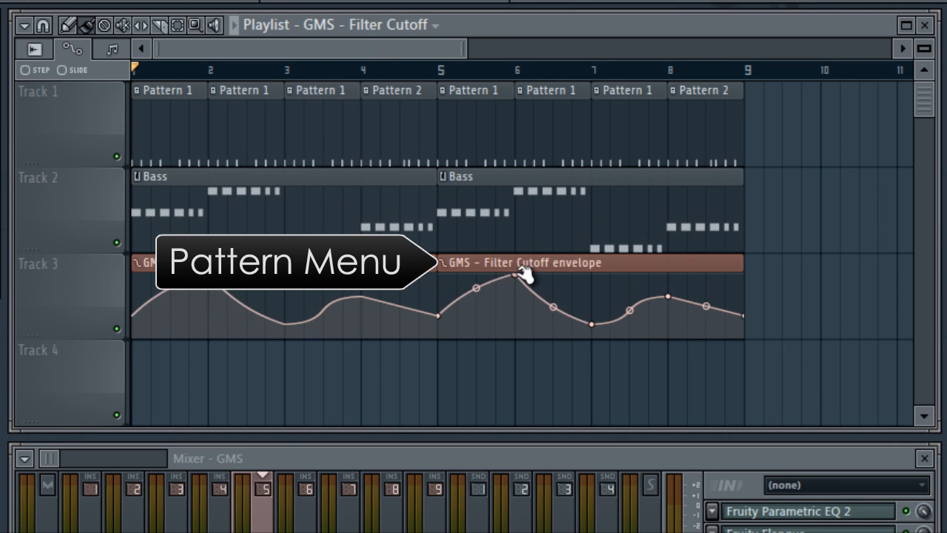
- Make the copied Filter Cutoff automation clip unique and flatten the start of its envelope
right_click(517, 273)
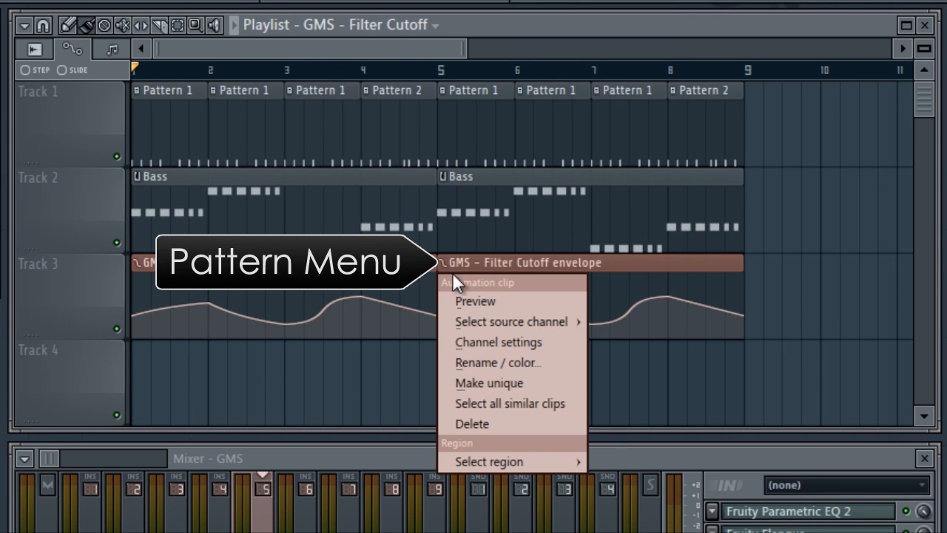
click(488, 381)
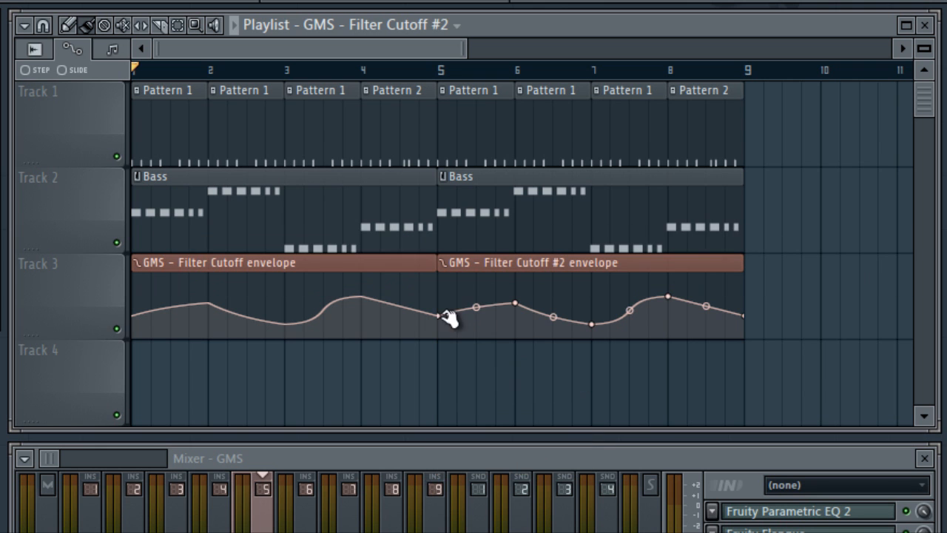
drag(443, 311, 518, 323)
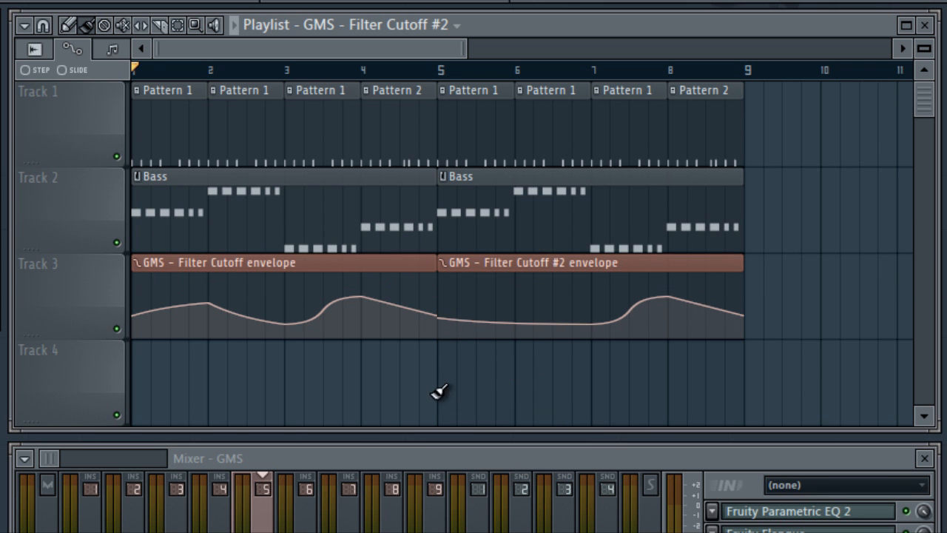
mouse_move(405, 291)
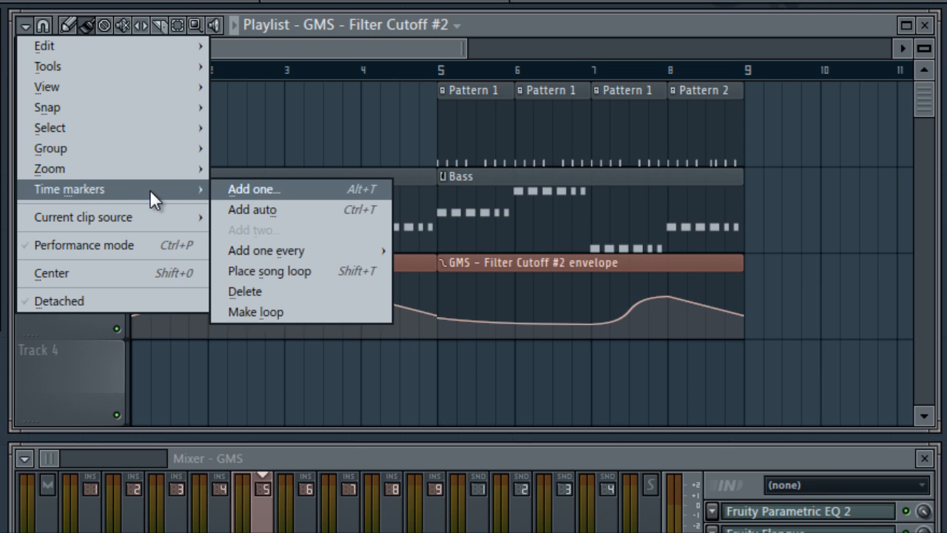
mouse_move(304, 271)
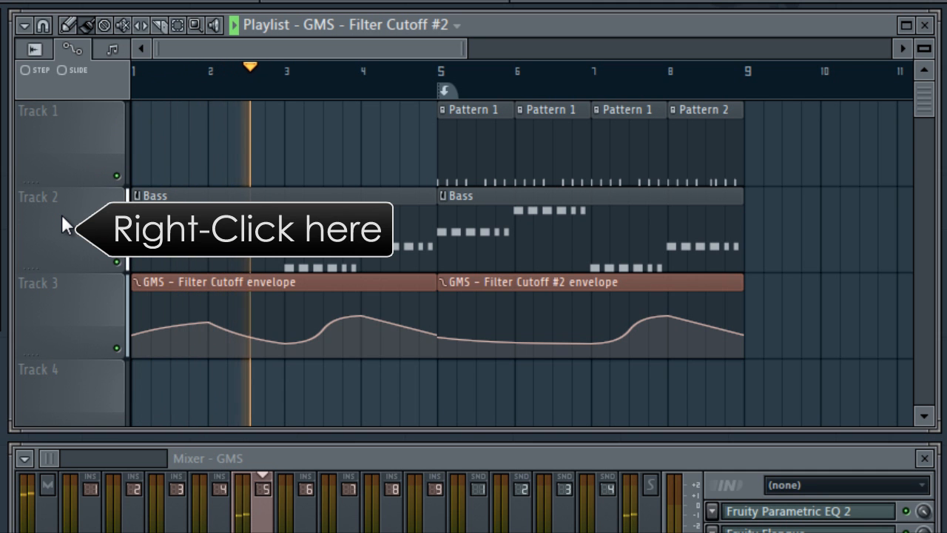
- Auto-name track 2 as Bass and rename track 1 to Drums
right_click(67, 222)
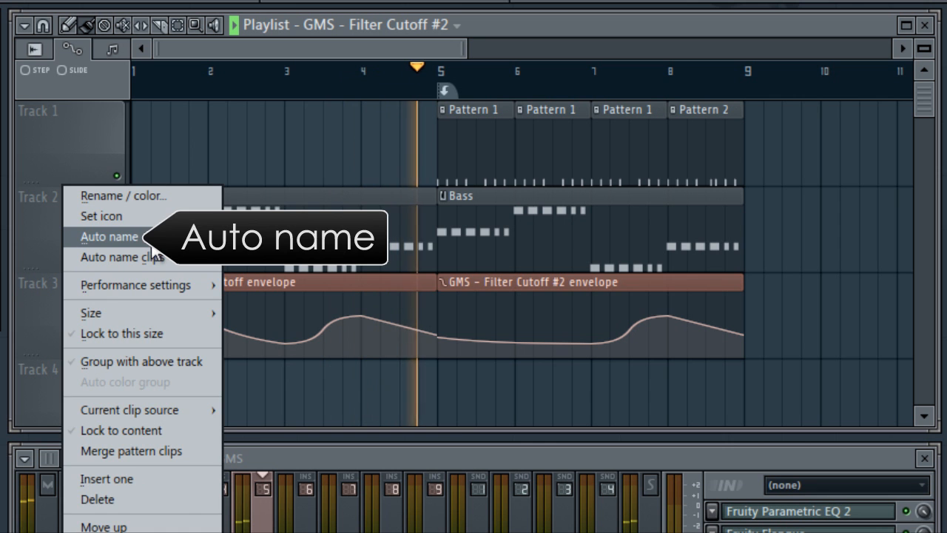
mouse_move(142, 109)
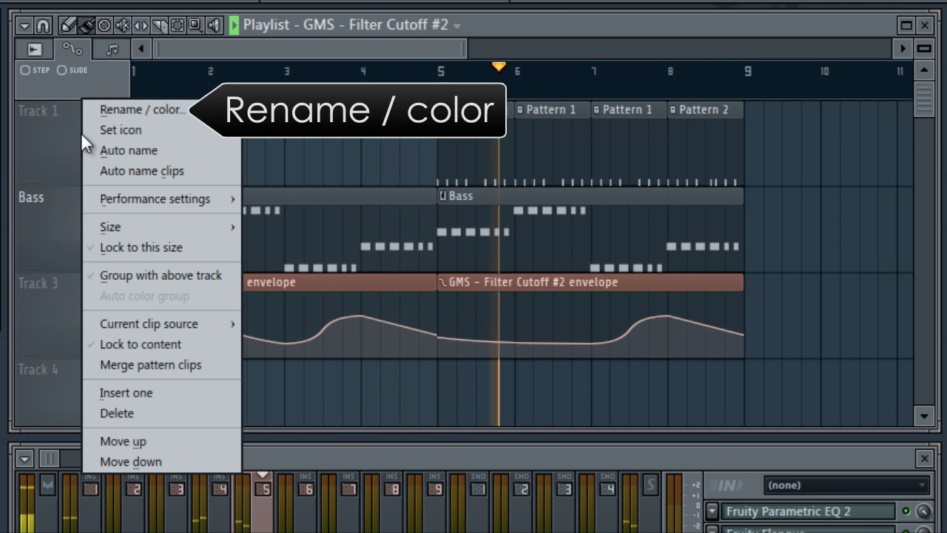
click(142, 110)
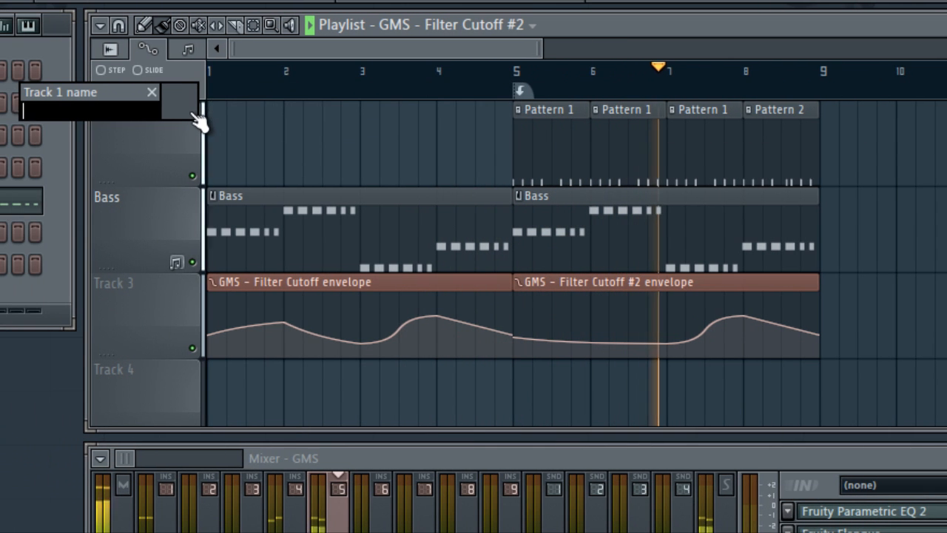
text(Drums)
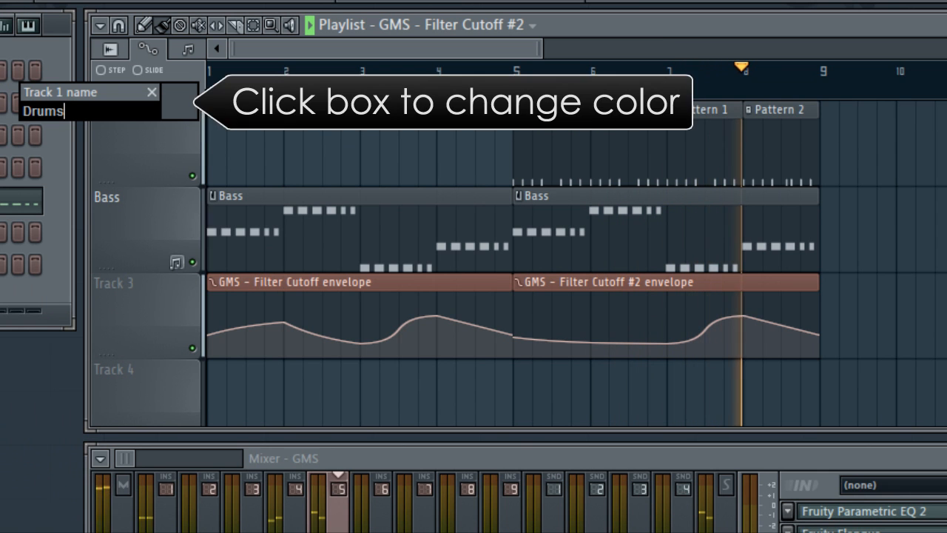
- Colour the Drums track blue and auto-name its clips after the track
click(174, 101)
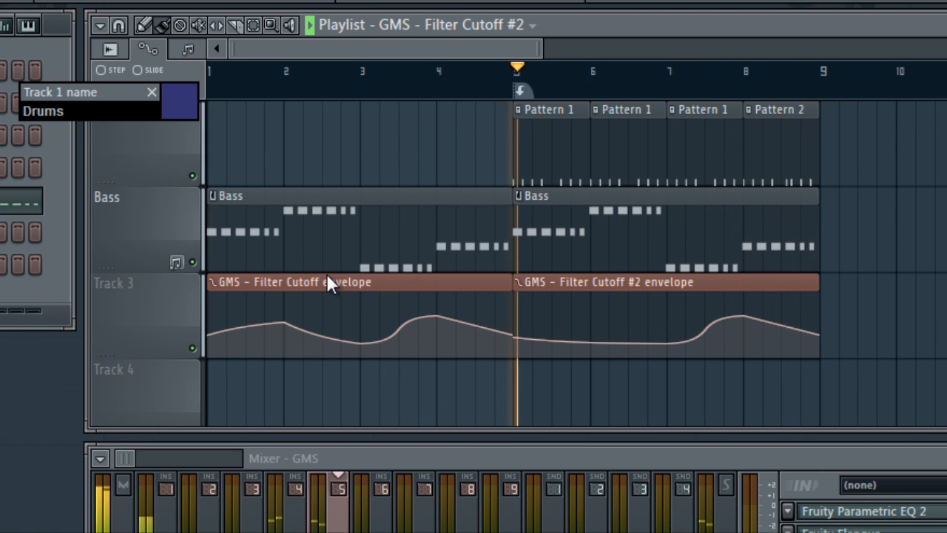
right_click(111, 111)
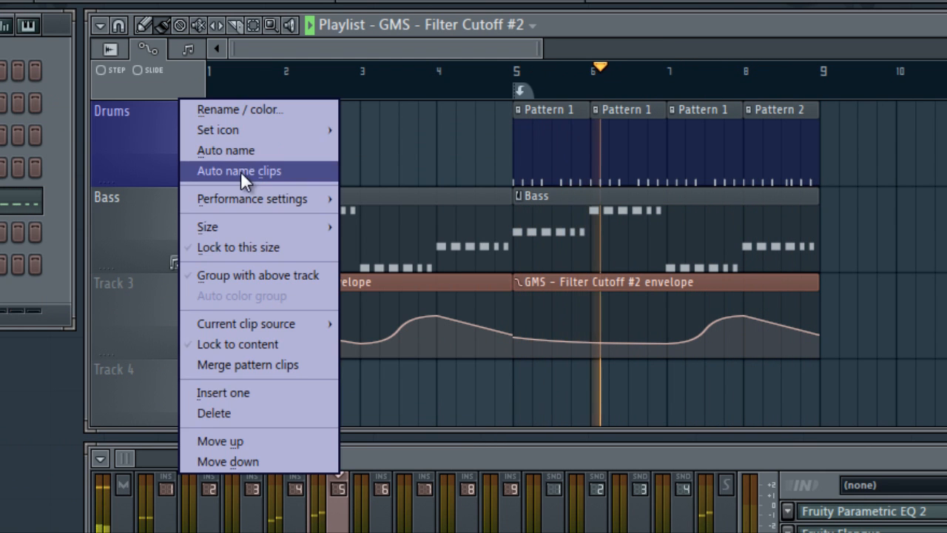
click(238, 170)
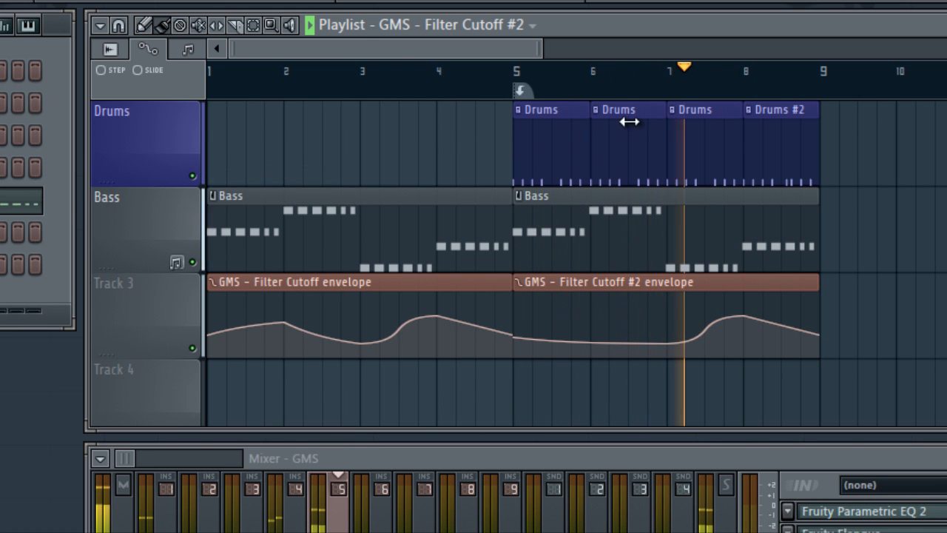